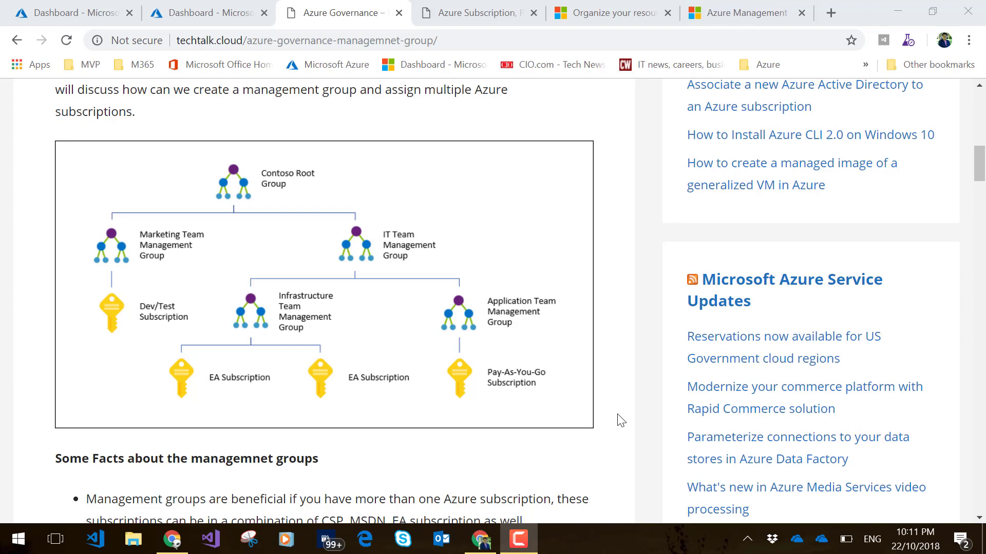
{"action": "mouse_move", "coordinate": [625, 409]}
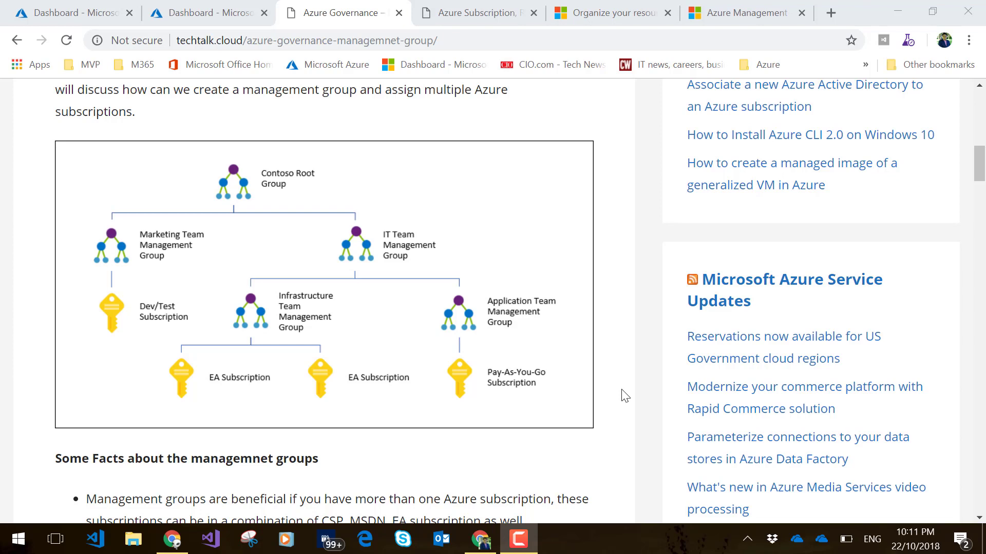
{"action": "mouse_move", "coordinate": [309, 244]}
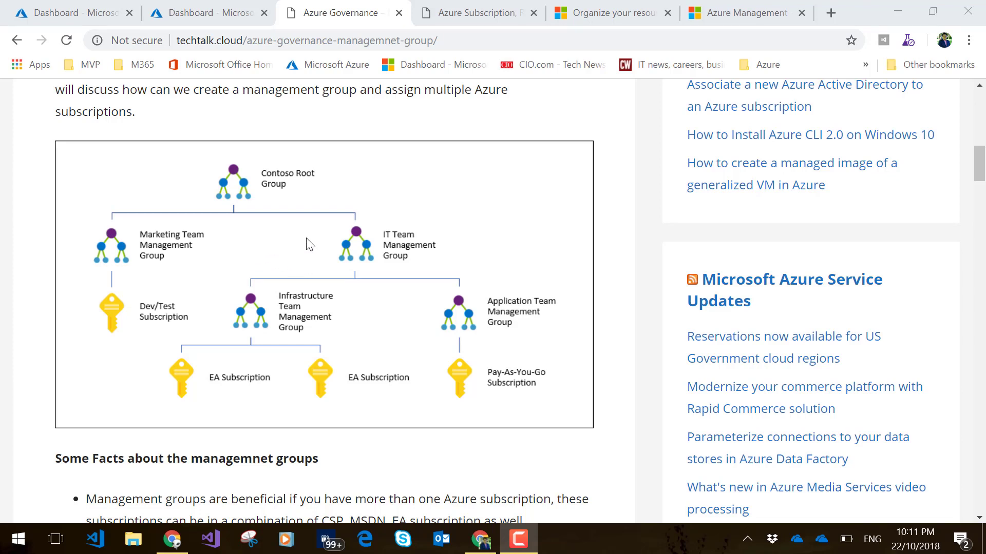
{"action": "mouse_move", "coordinate": [348, 188]}
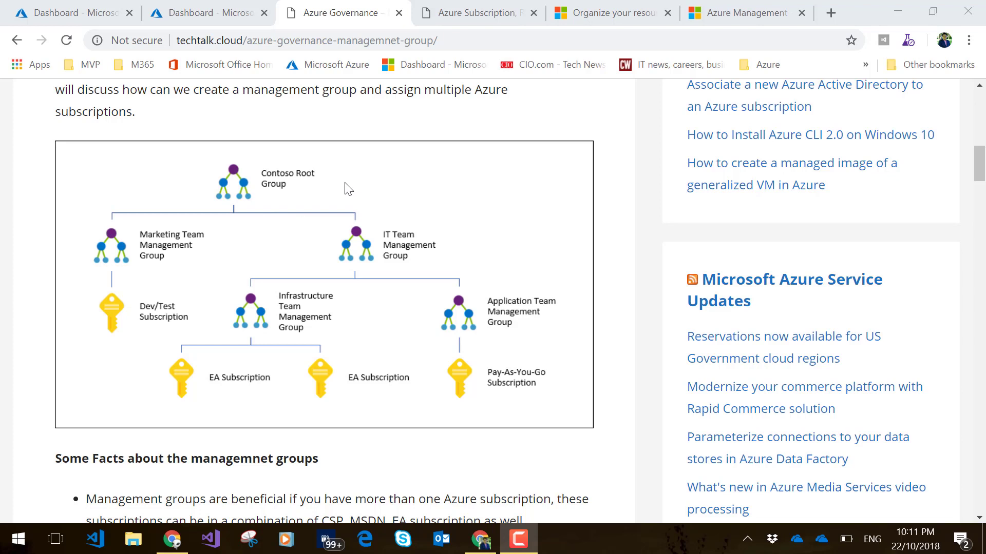
{"action": "mouse_move", "coordinate": [360, 255]}
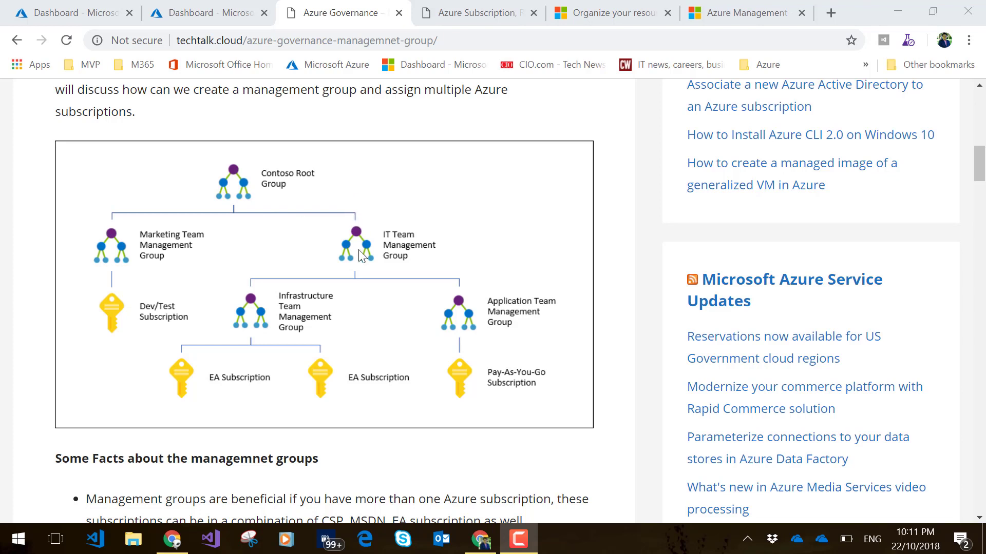
{"action": "mouse_move", "coordinate": [349, 261]}
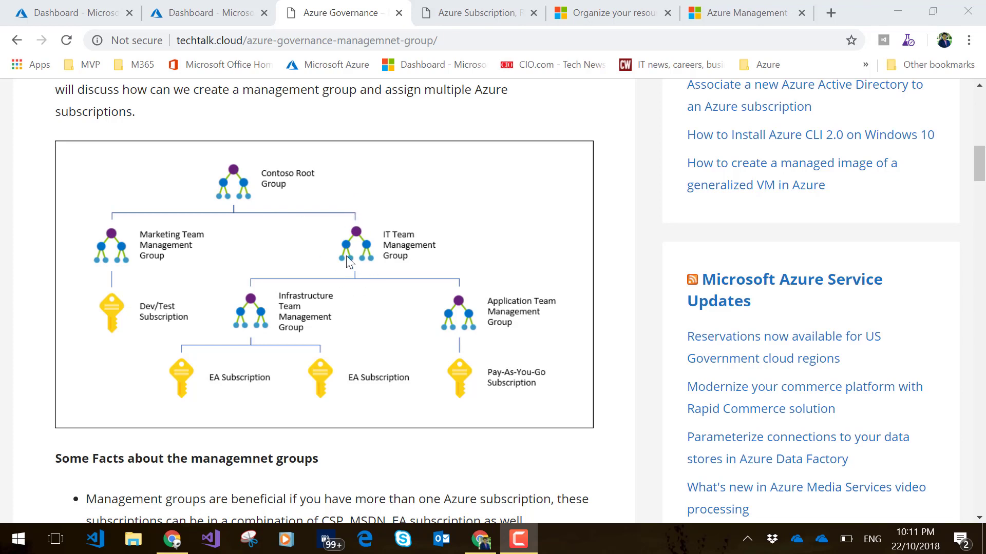
{"action": "mouse_move", "coordinate": [405, 269]}
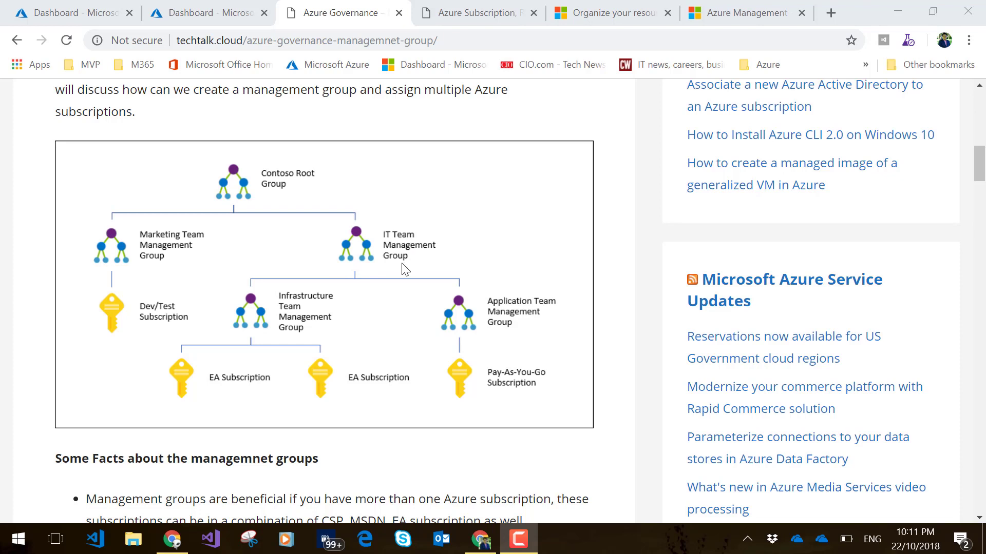
{"action": "mouse_move", "coordinate": [409, 260]}
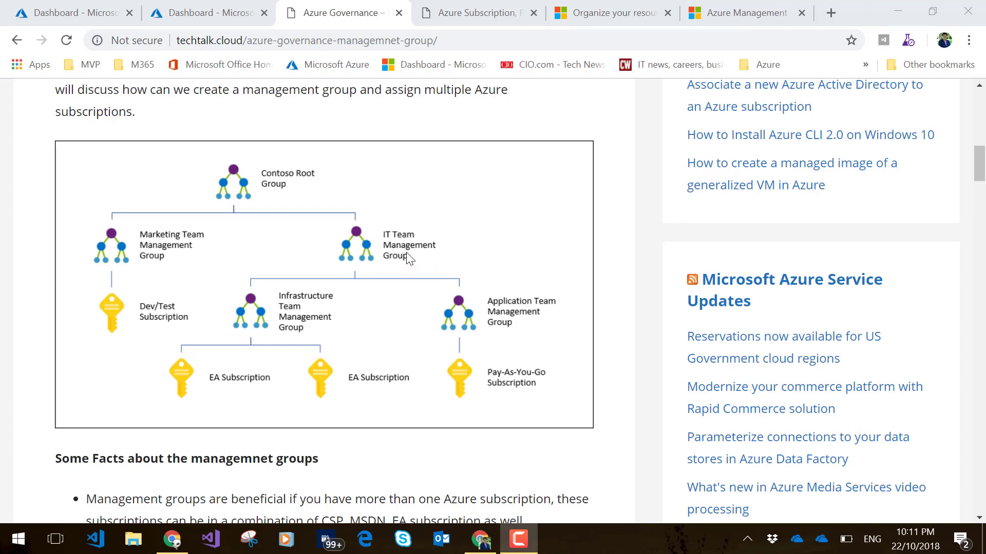
{"action": "mouse_move", "coordinate": [245, 334]}
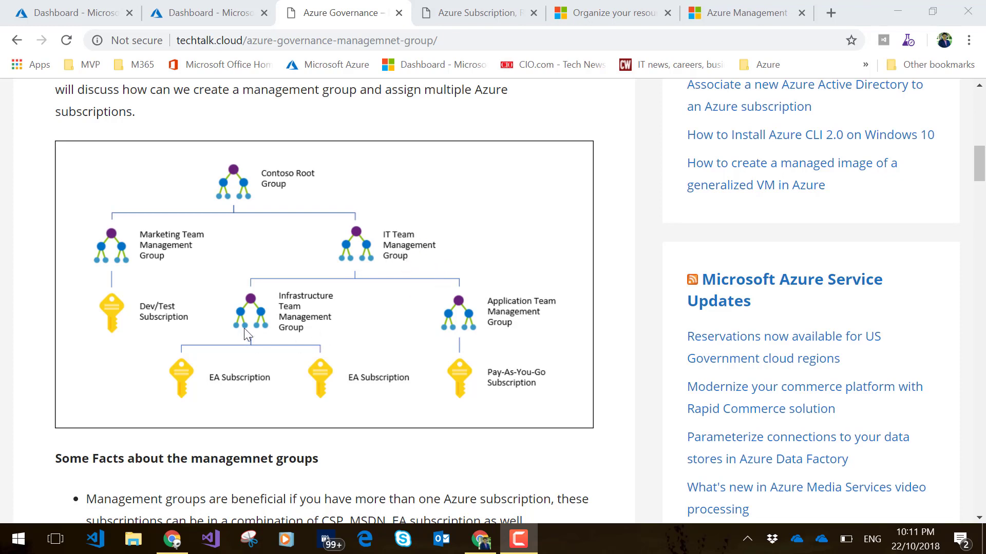
{"action": "mouse_move", "coordinate": [257, 183]}
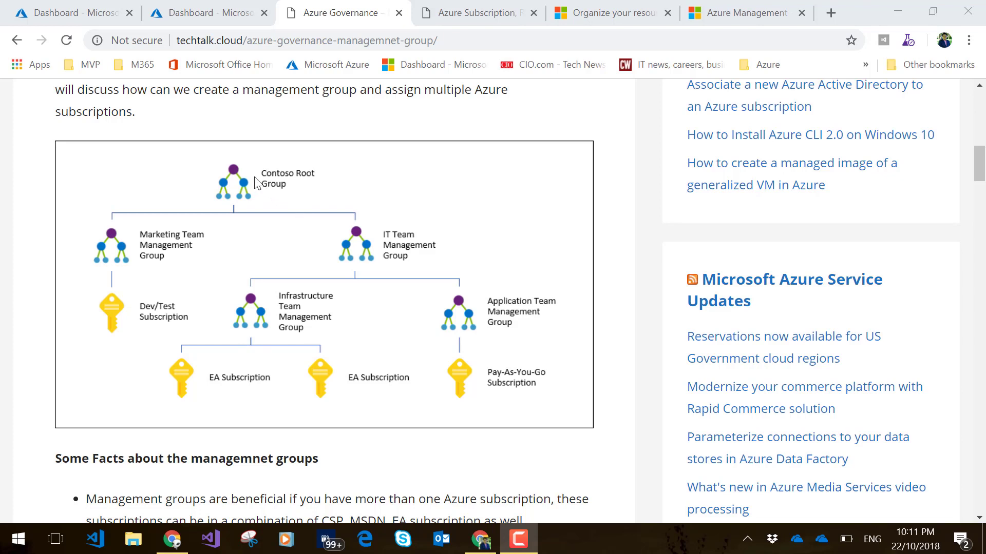
{"action": "mouse_move", "coordinate": [256, 189]}
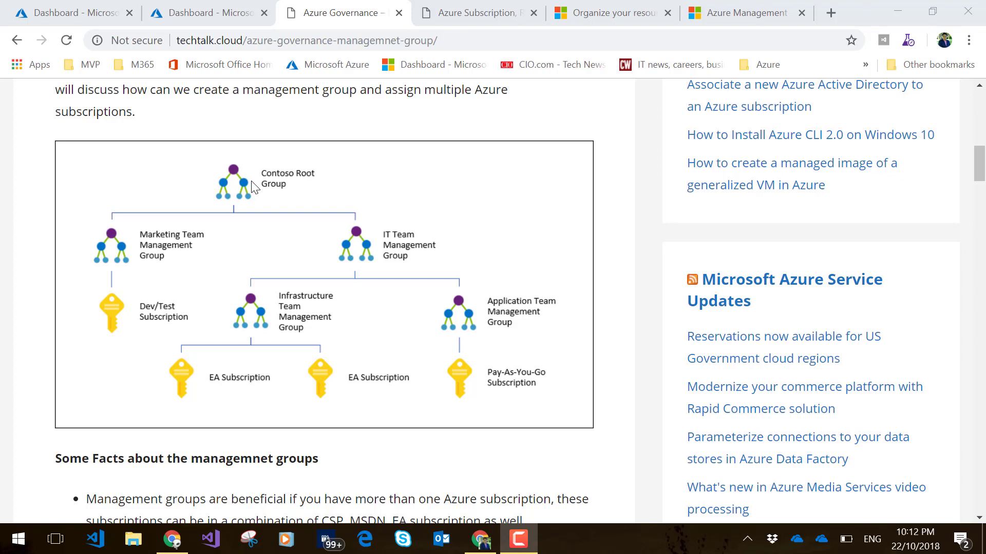
{"action": "mouse_move", "coordinate": [258, 182]}
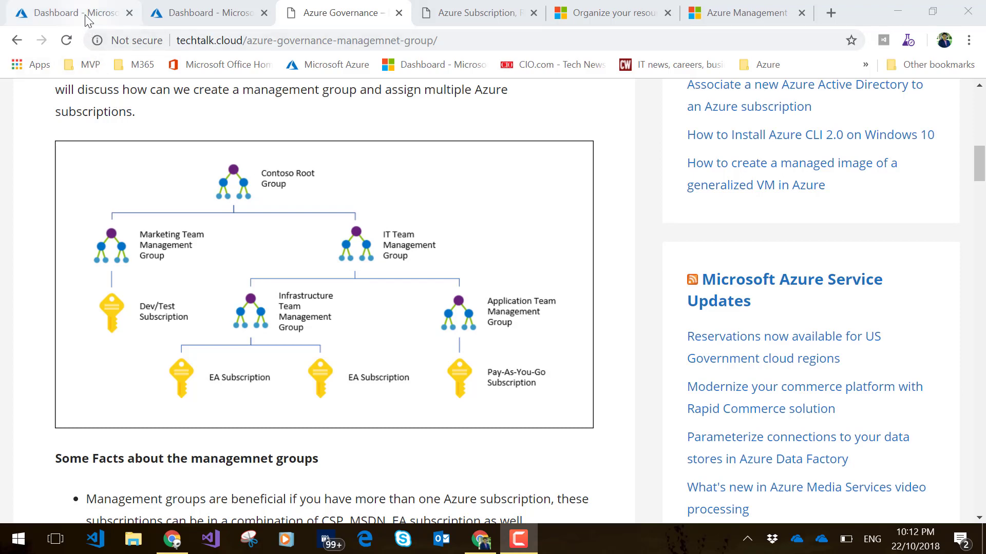
{"action": "mouse_move", "coordinate": [68, 12]}
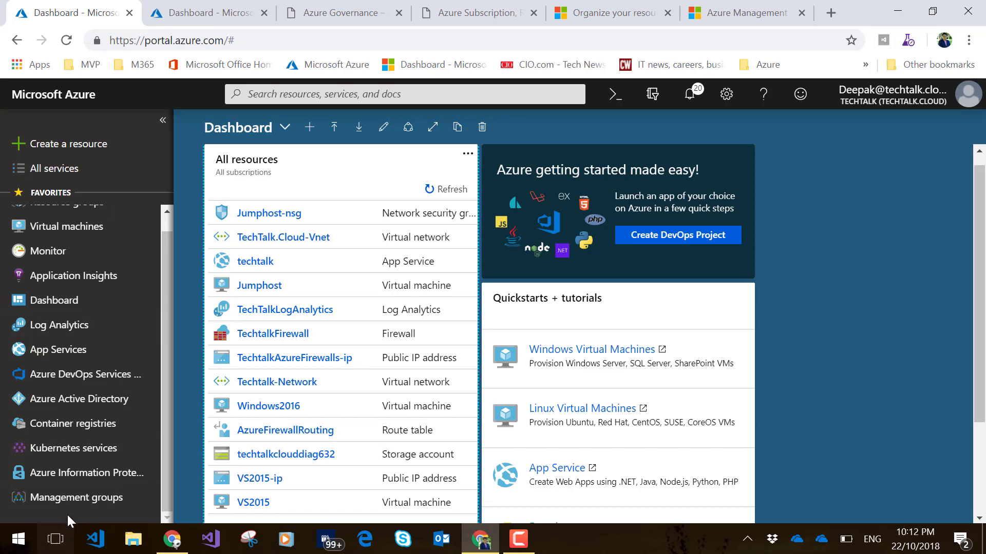
Show the Management groups overview listing MG1 under the Tenant Root Group
{"action": "left_click", "coordinate": [78, 497]}
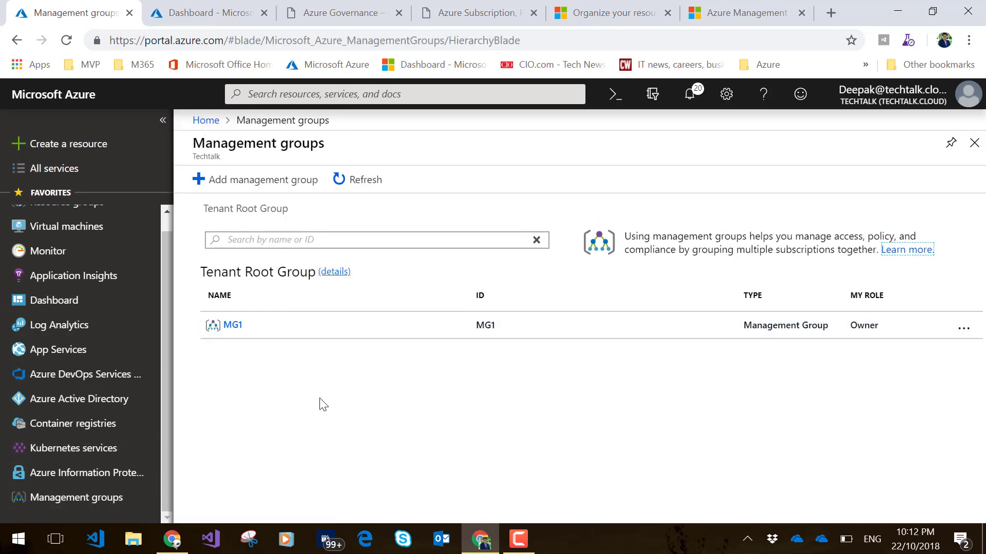
{"action": "mouse_move", "coordinate": [465, 410]}
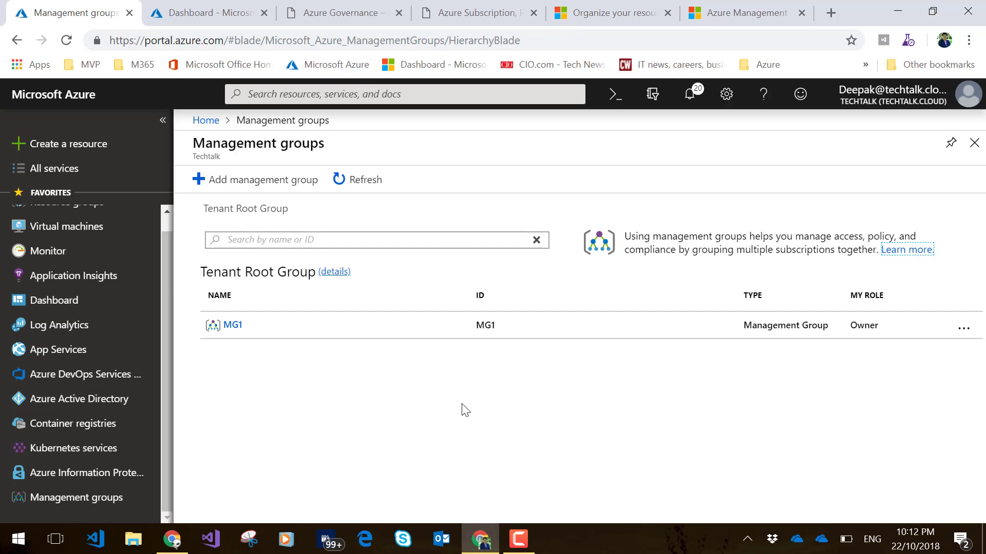
{"action": "mouse_move", "coordinate": [234, 339]}
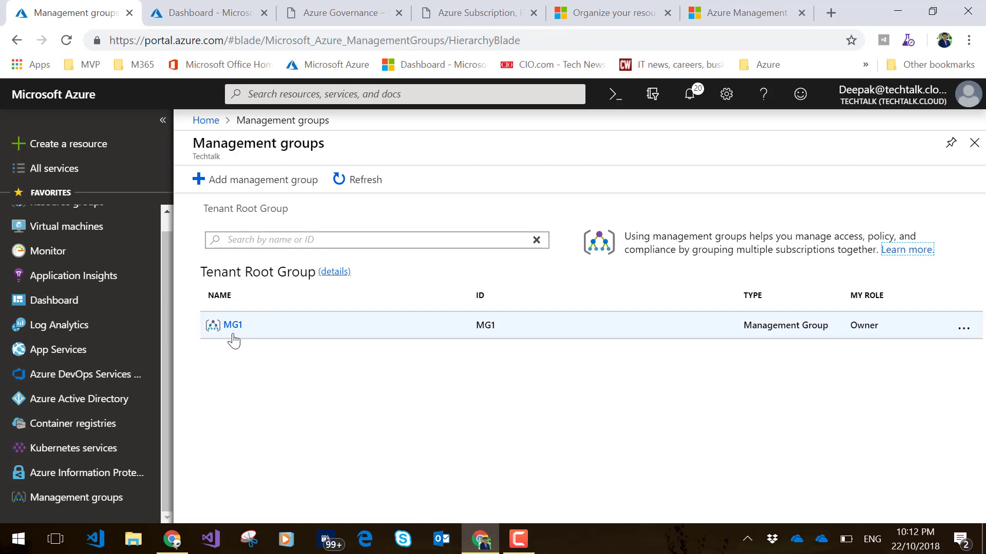
Add a new management group with ID and display name MG2 and save it
{"action": "left_click", "coordinate": [256, 180]}
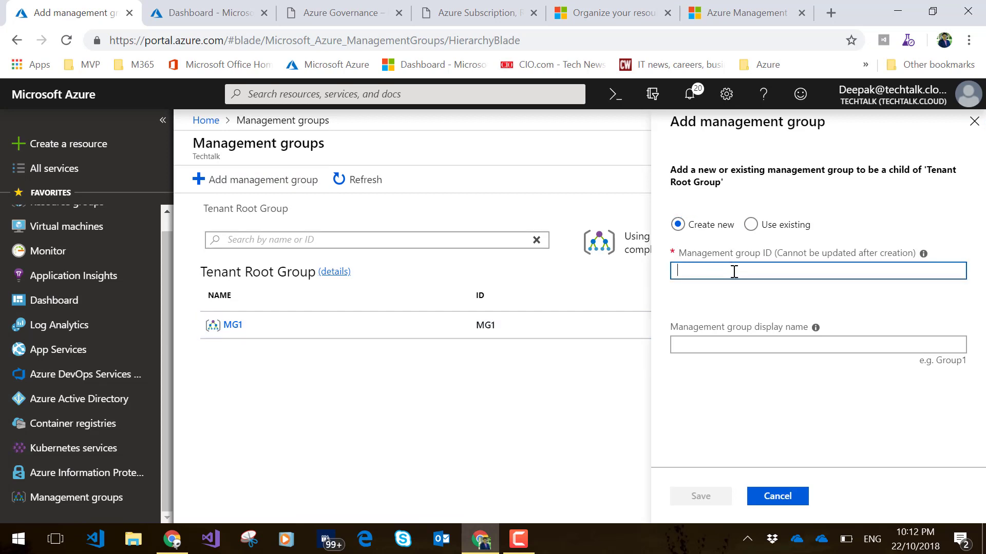
{"action": "type", "text": "MG2"}
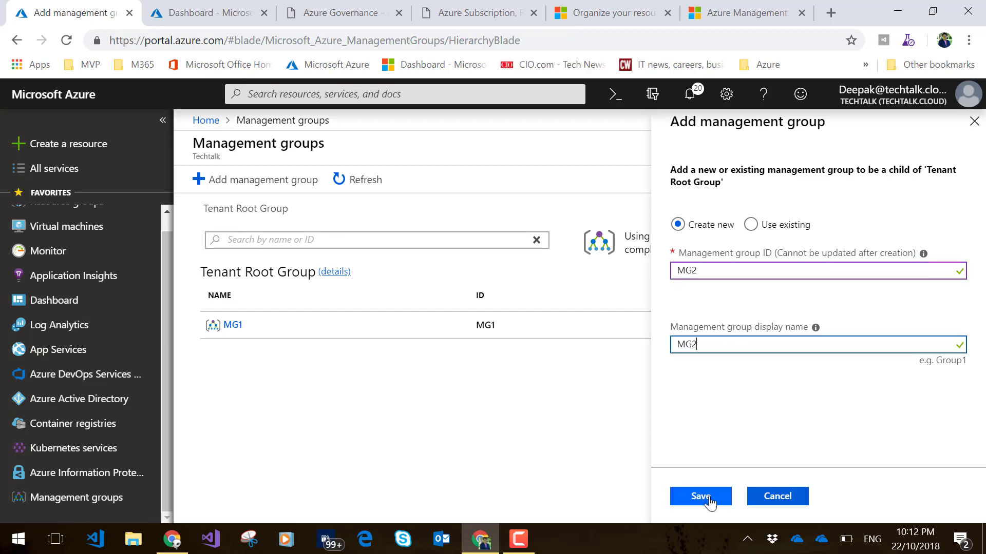
{"action": "left_click", "coordinate": [699, 496]}
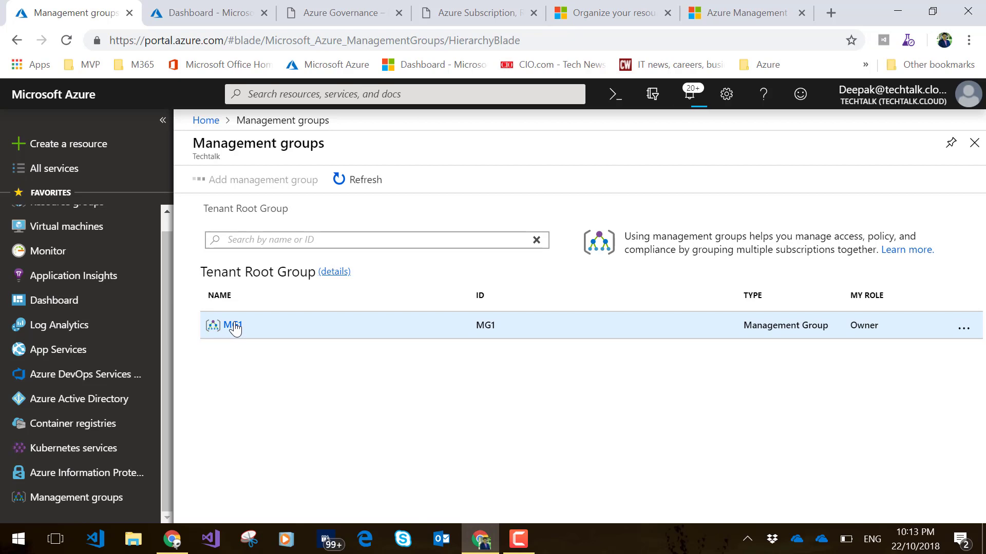
Show MG1 with its MVP Sponsorship and Visual Studio Enterprise - MVP subscriptions
{"action": "left_click", "coordinate": [234, 326]}
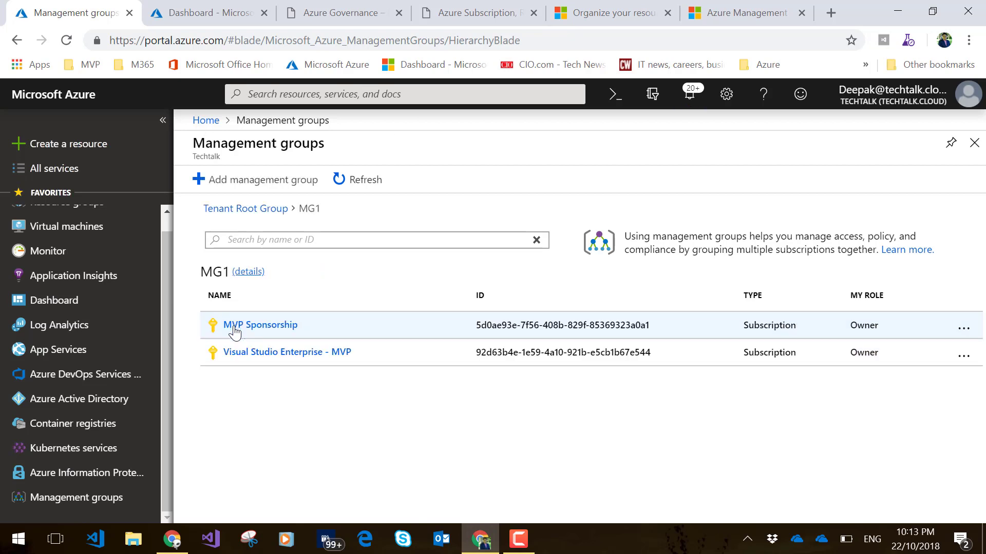
{"action": "mouse_move", "coordinate": [254, 388]}
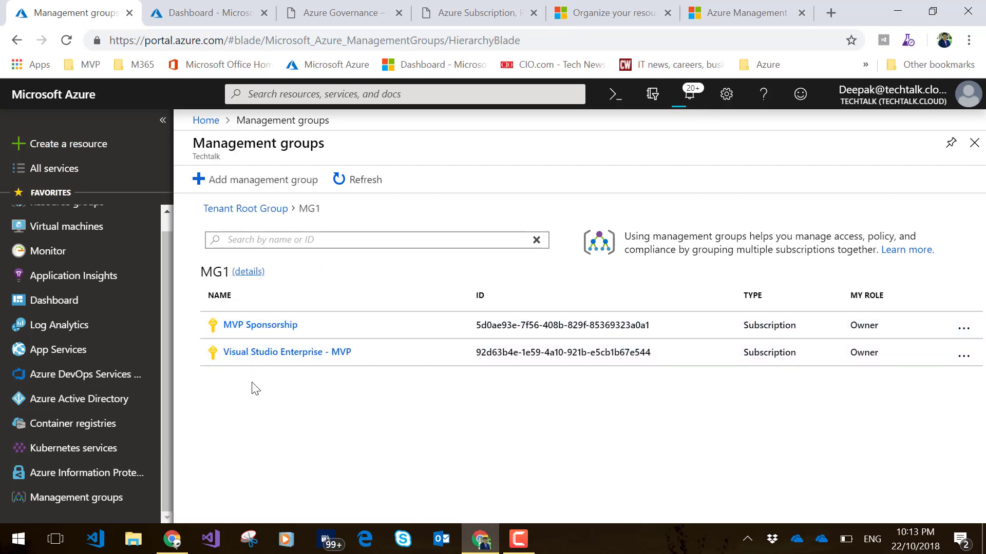
{"action": "mouse_move", "coordinate": [253, 438]}
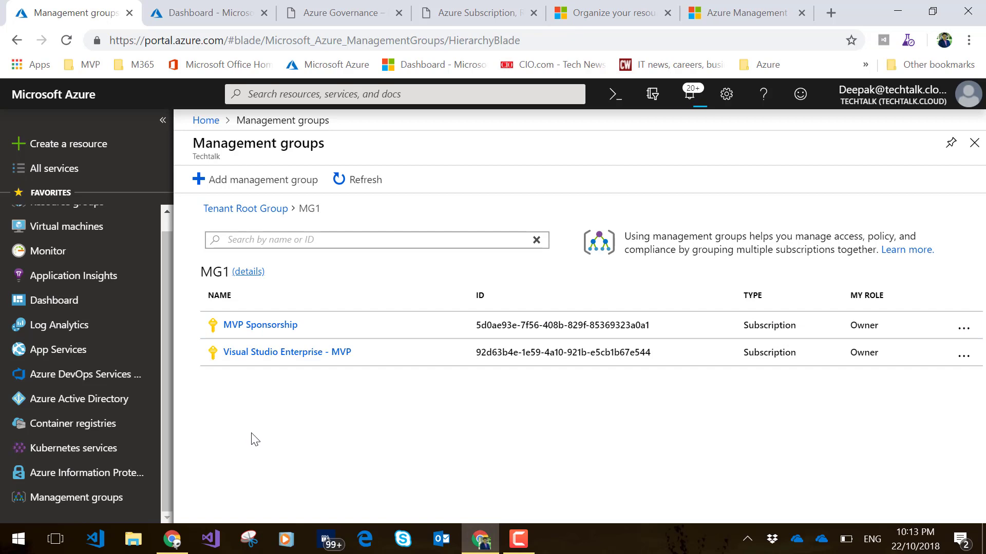
{"action": "mouse_move", "coordinate": [192, 321]}
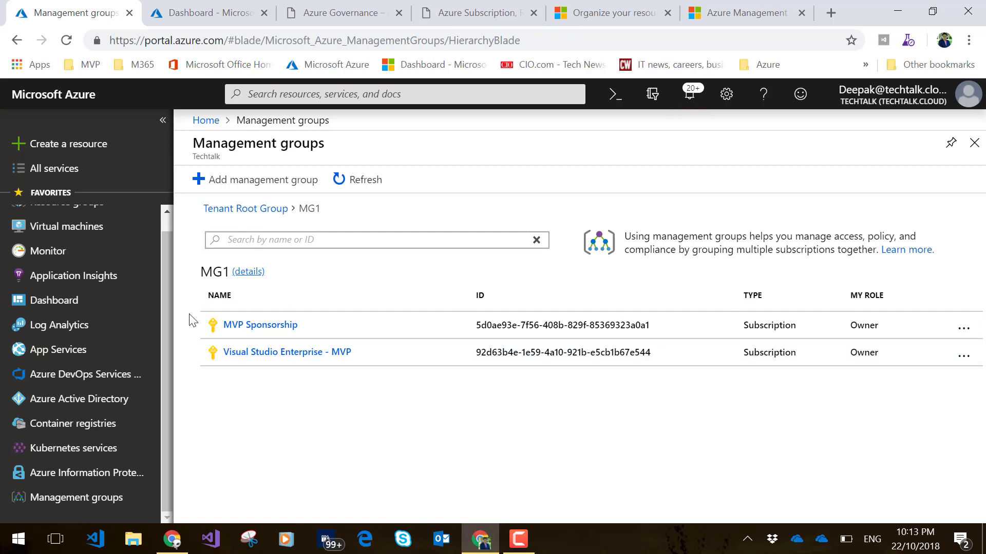
{"action": "mouse_move", "coordinate": [262, 315]}
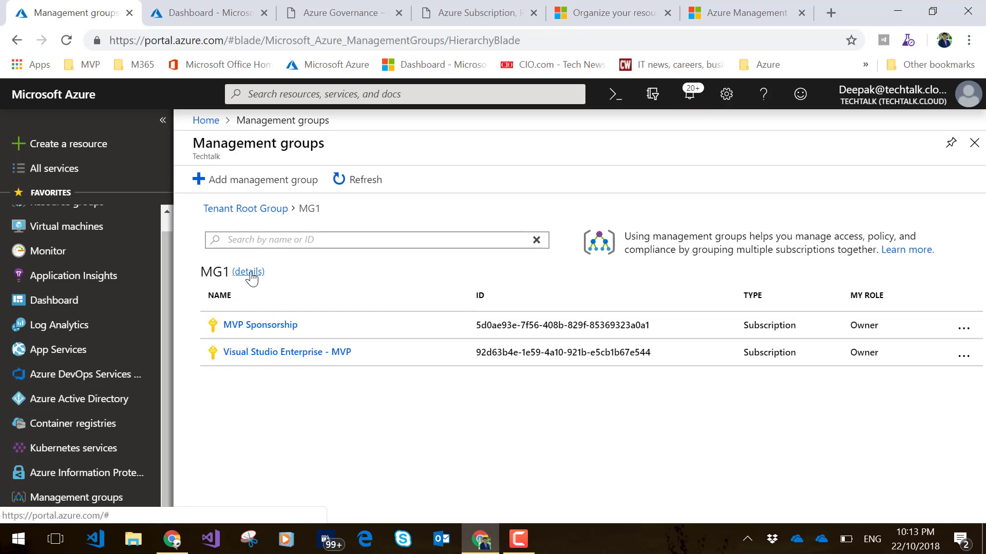
{"action": "left_click", "coordinate": [248, 271]}
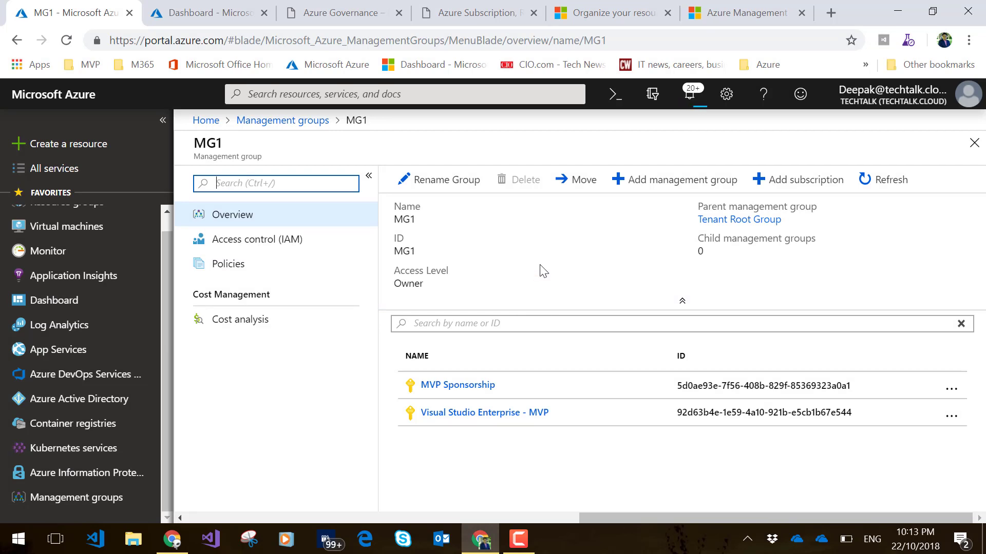
{"action": "mouse_move", "coordinate": [228, 264]}
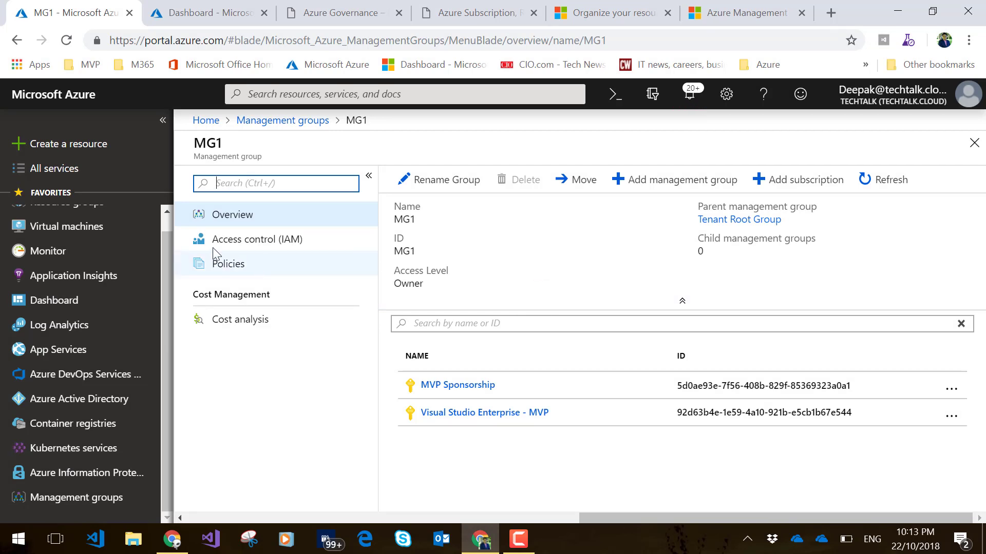
{"action": "mouse_move", "coordinate": [239, 247]}
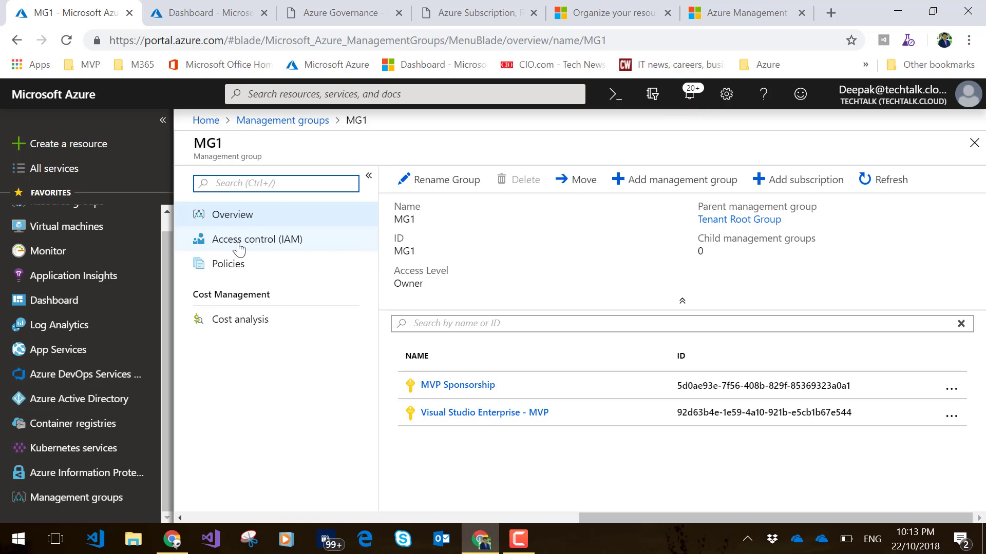
{"action": "mouse_move", "coordinate": [228, 264]}
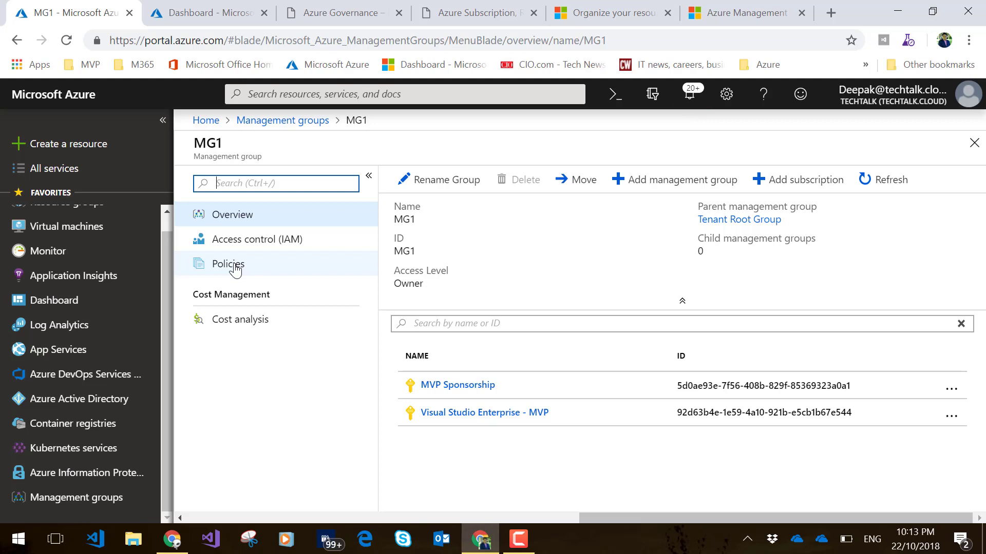
{"action": "mouse_move", "coordinate": [564, 185]}
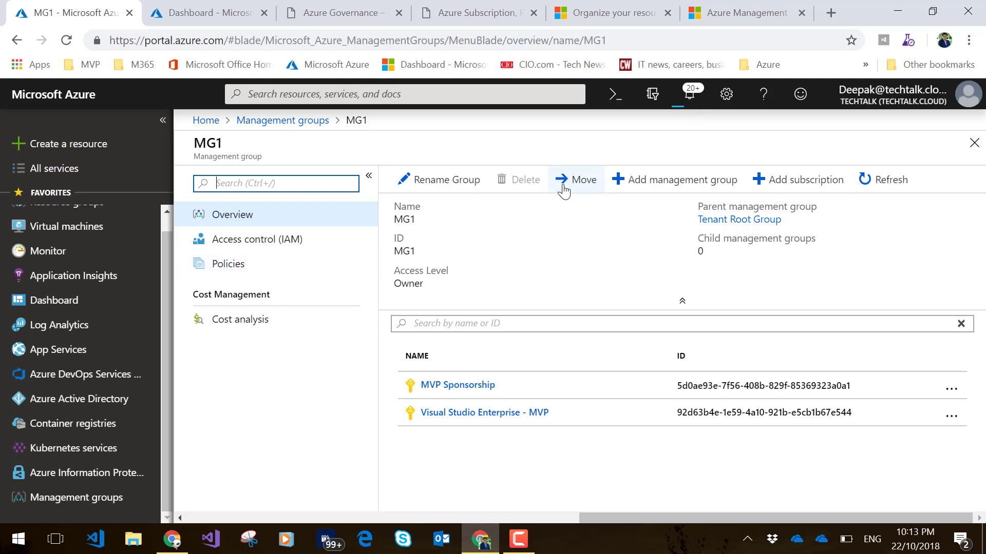
{"action": "mouse_move", "coordinate": [575, 180]}
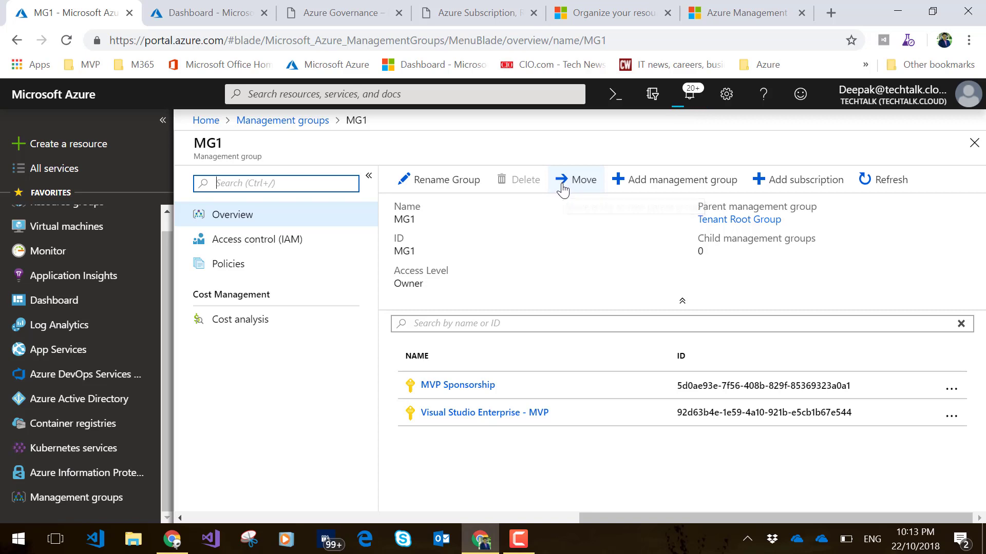
{"action": "mouse_move", "coordinate": [566, 189]}
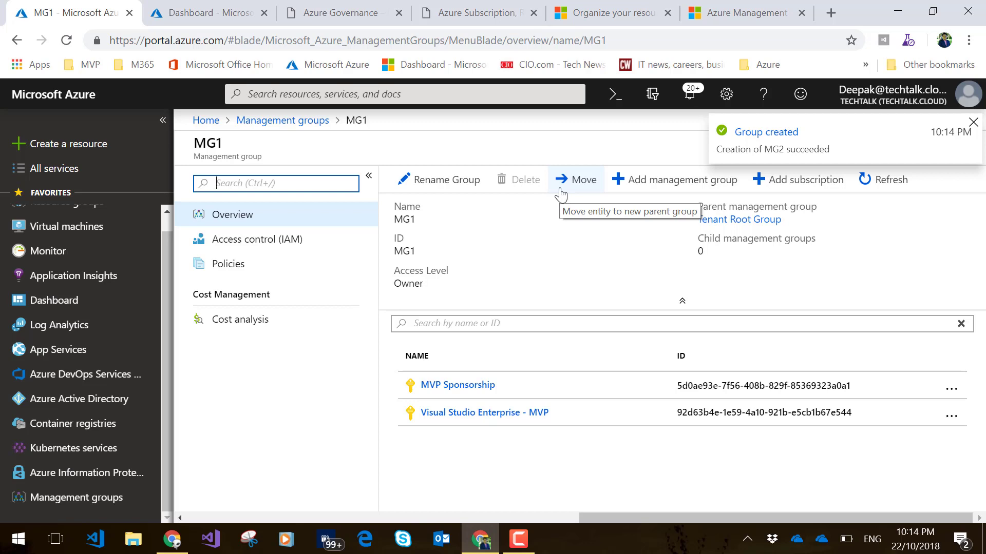
{"action": "left_click", "coordinate": [974, 122]}
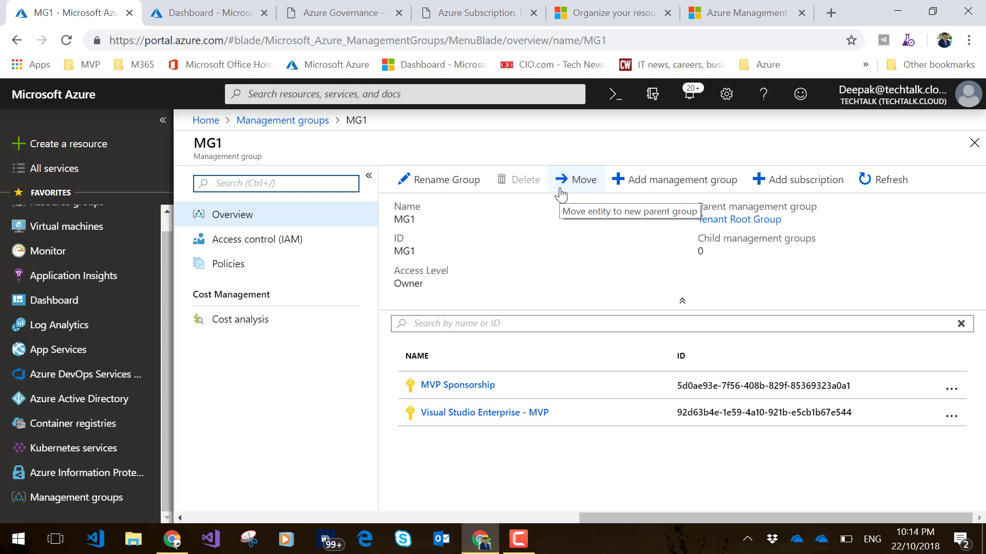
{"action": "left_click", "coordinate": [257, 239]}
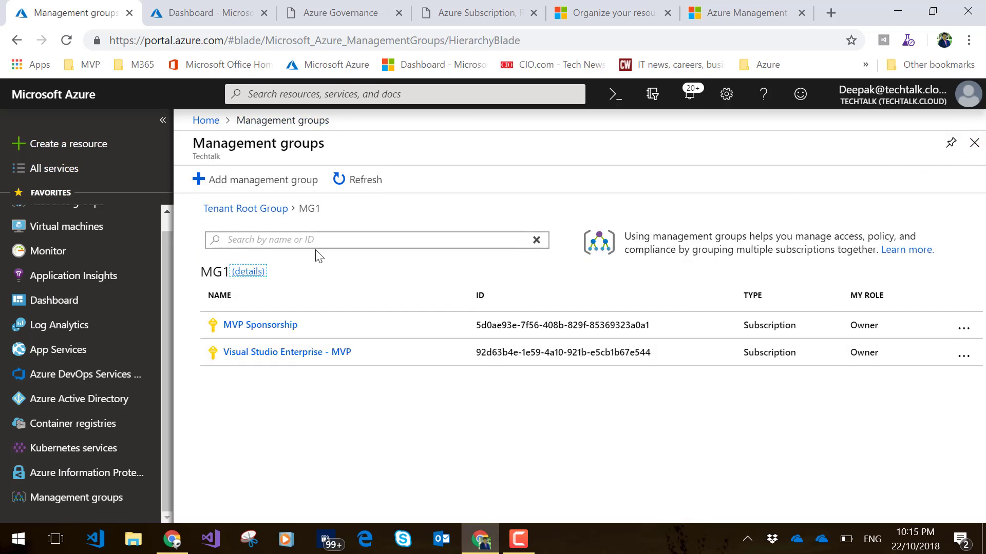
{"action": "mouse_move", "coordinate": [287, 314]}
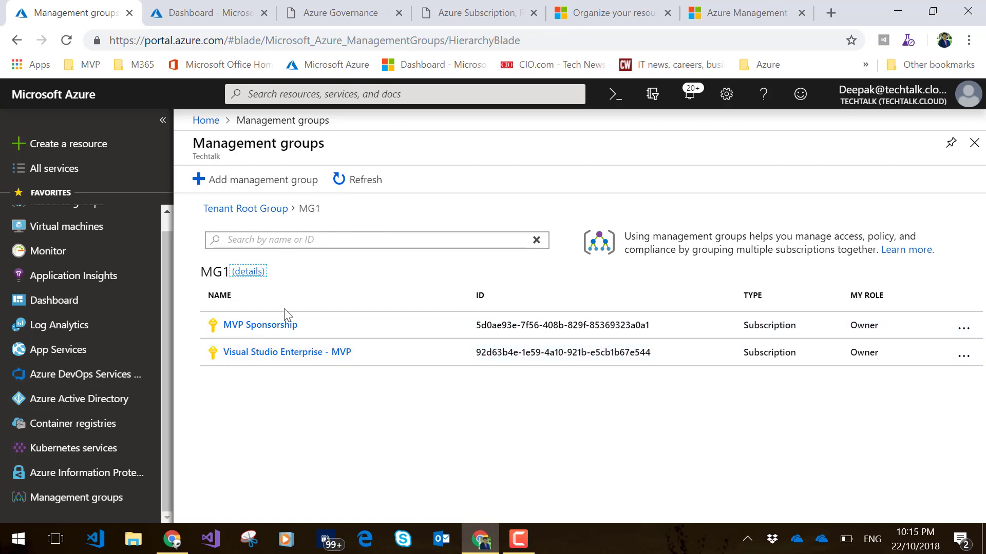
Show MG1 details and bring up its Add subscription pane offering two subscriptions
{"action": "left_click", "coordinate": [248, 271]}
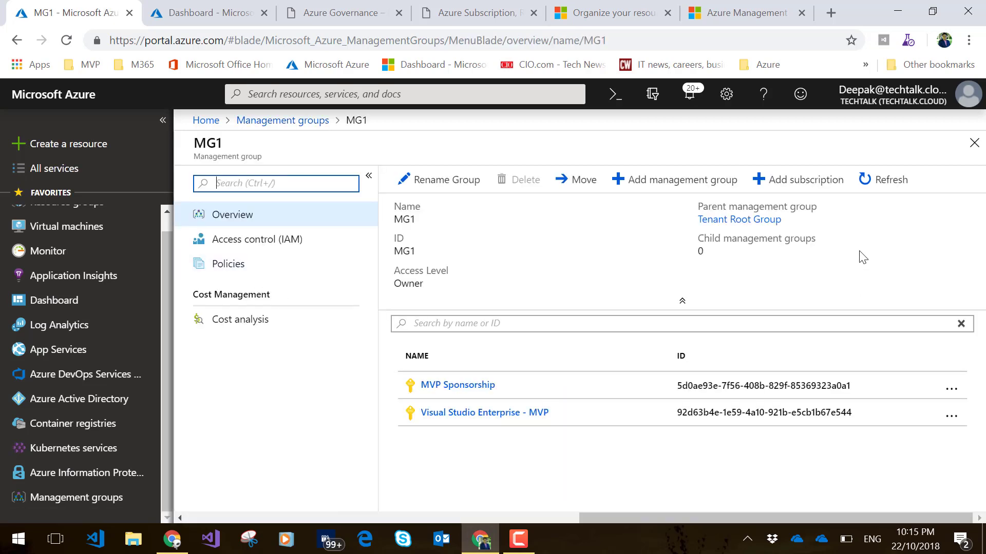
{"action": "left_click", "coordinate": [804, 178]}
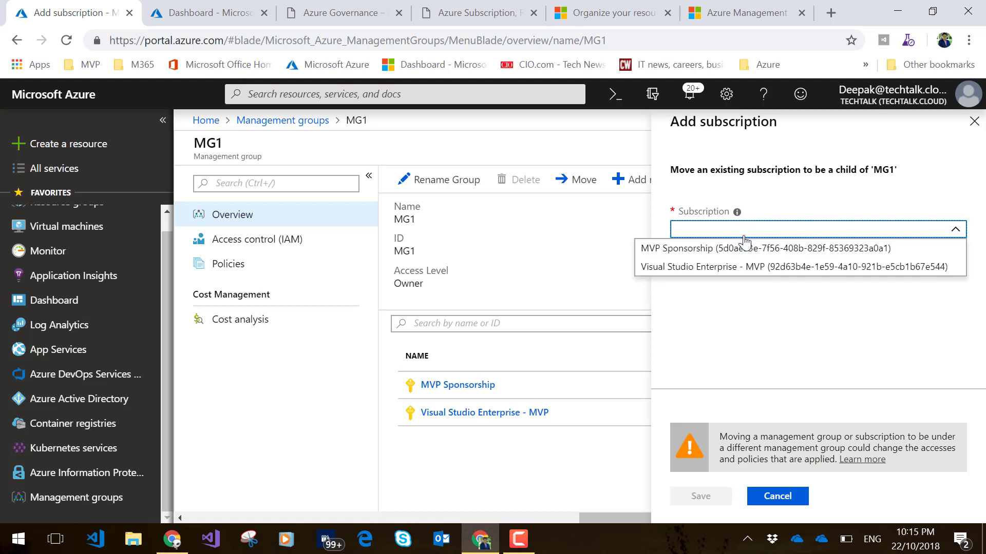
{"action": "mouse_move", "coordinate": [698, 252]}
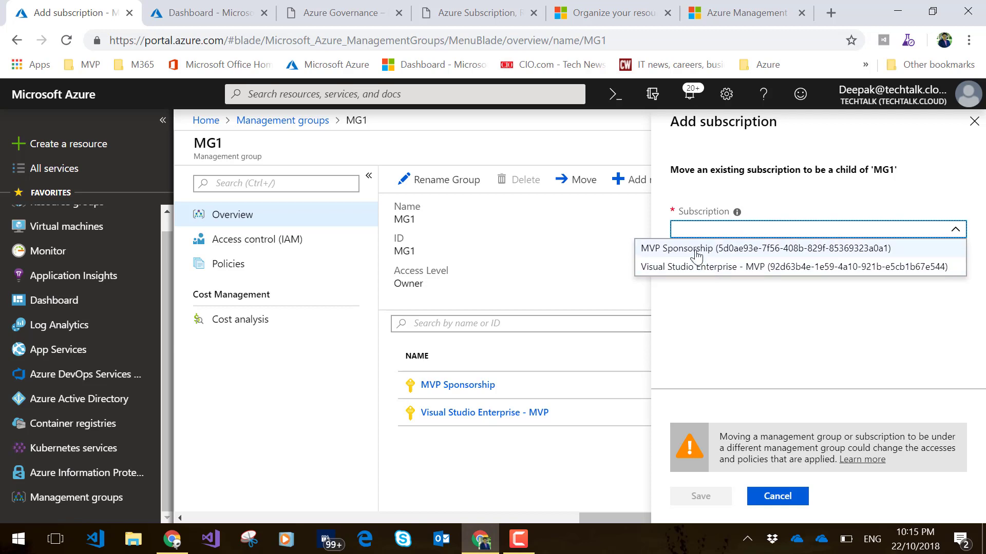
{"action": "mouse_move", "coordinate": [679, 243]}
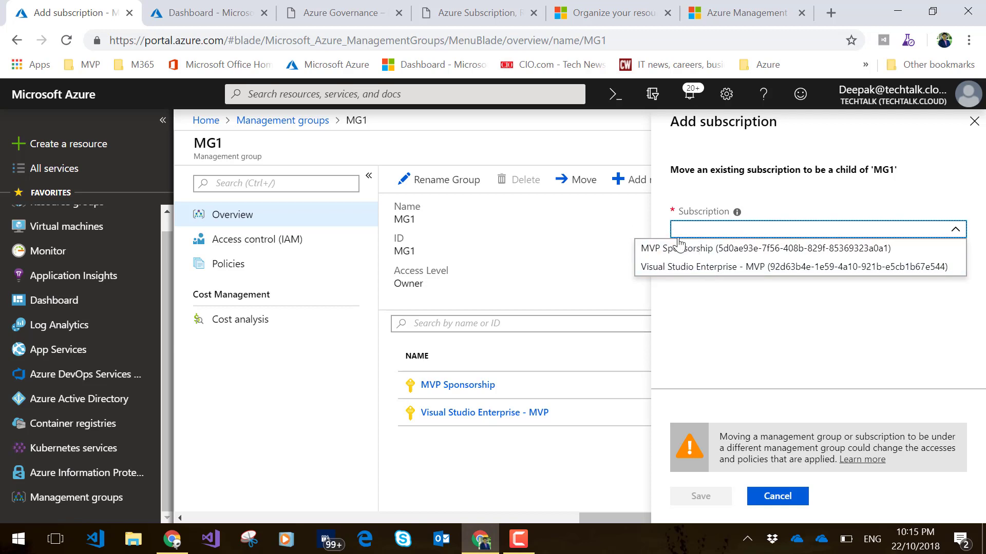
{"action": "mouse_move", "coordinate": [609, 228]}
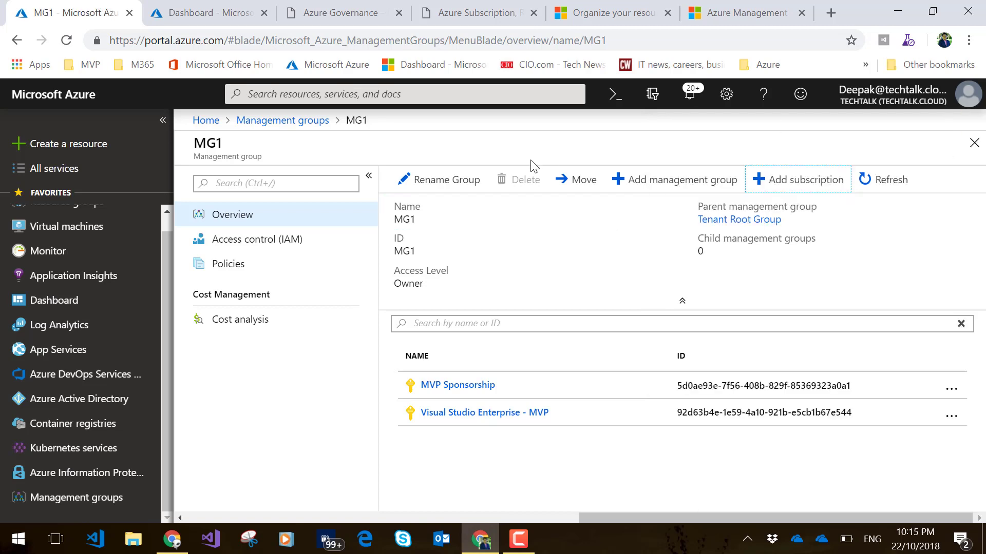
{"action": "mouse_move", "coordinate": [610, 13]}
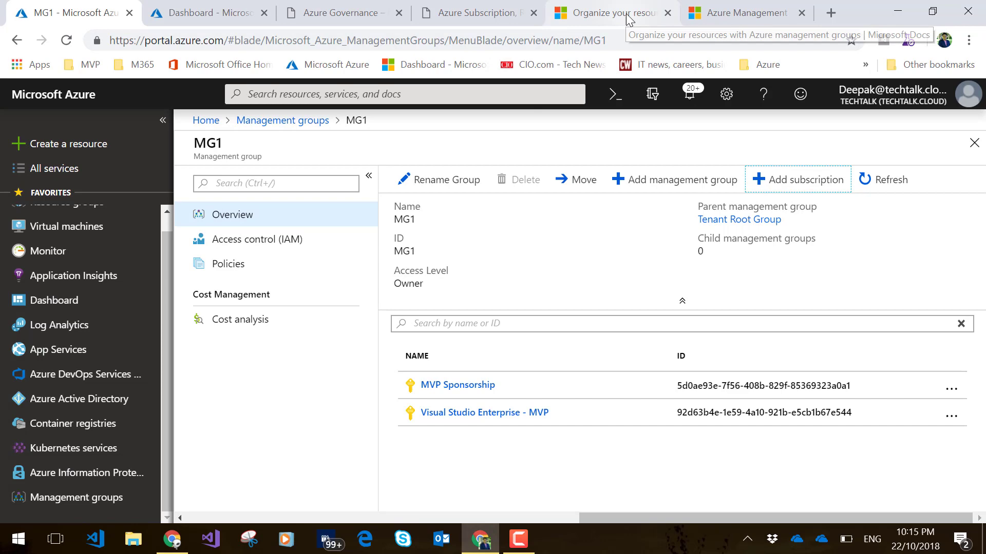
Switch to the Azure Governance docs page showing Components and Services
{"action": "left_click", "coordinate": [746, 12]}
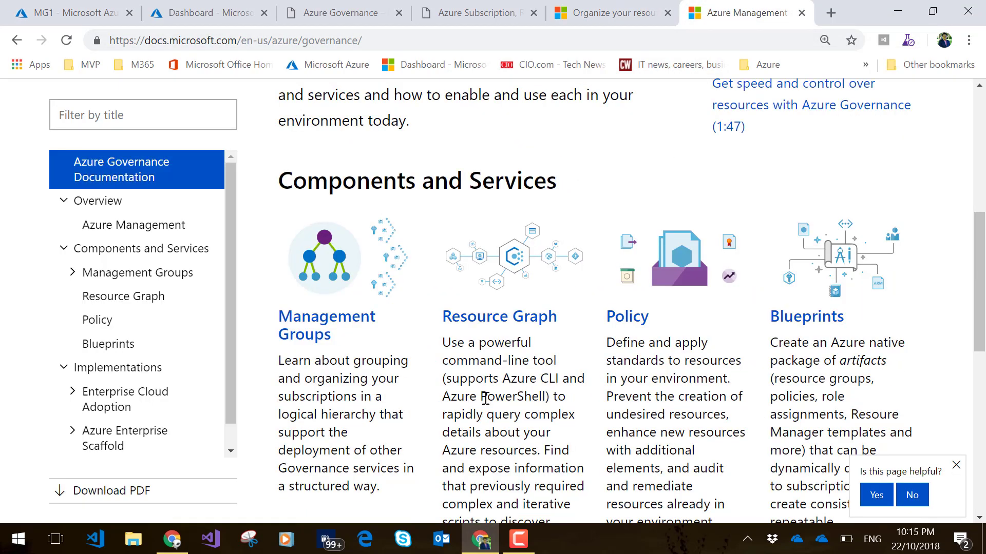
{"action": "mouse_move", "coordinate": [748, 406]}
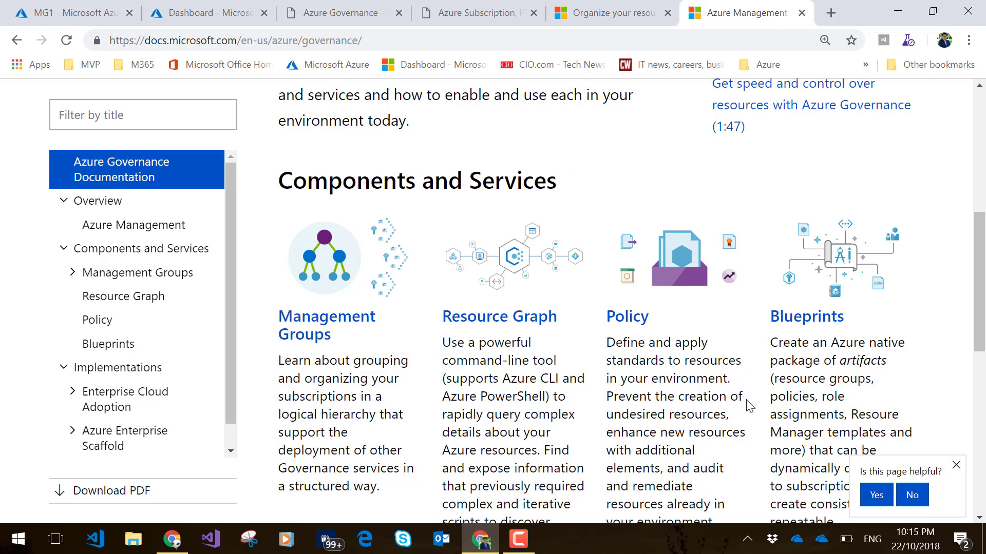